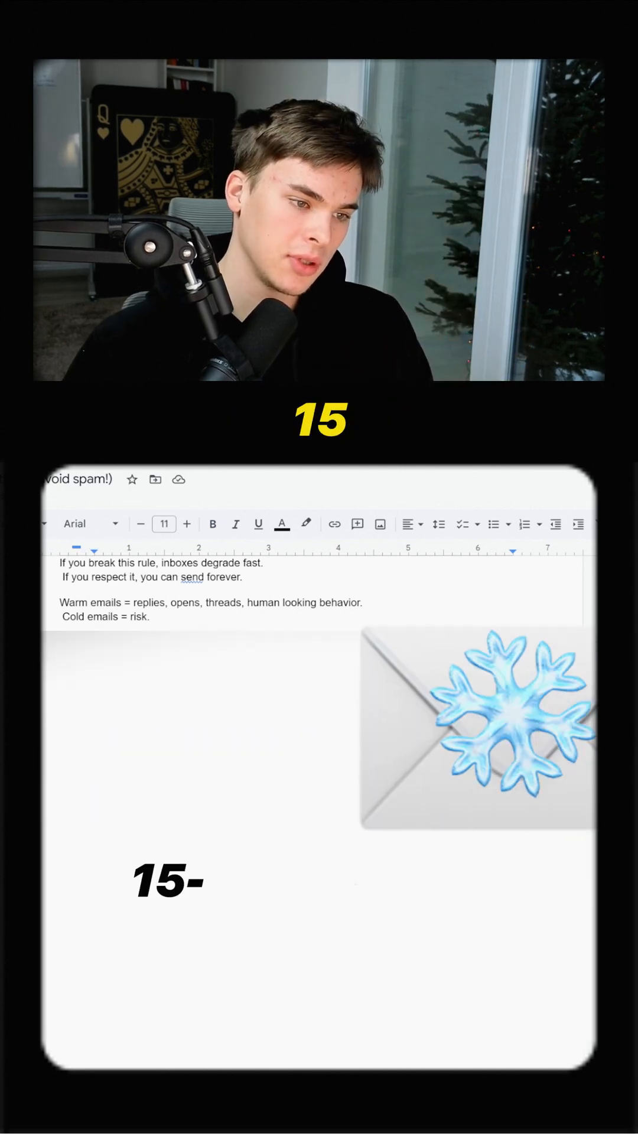
{"action": "scroll", "scroll_direction": "down", "scroll_amount": 3}
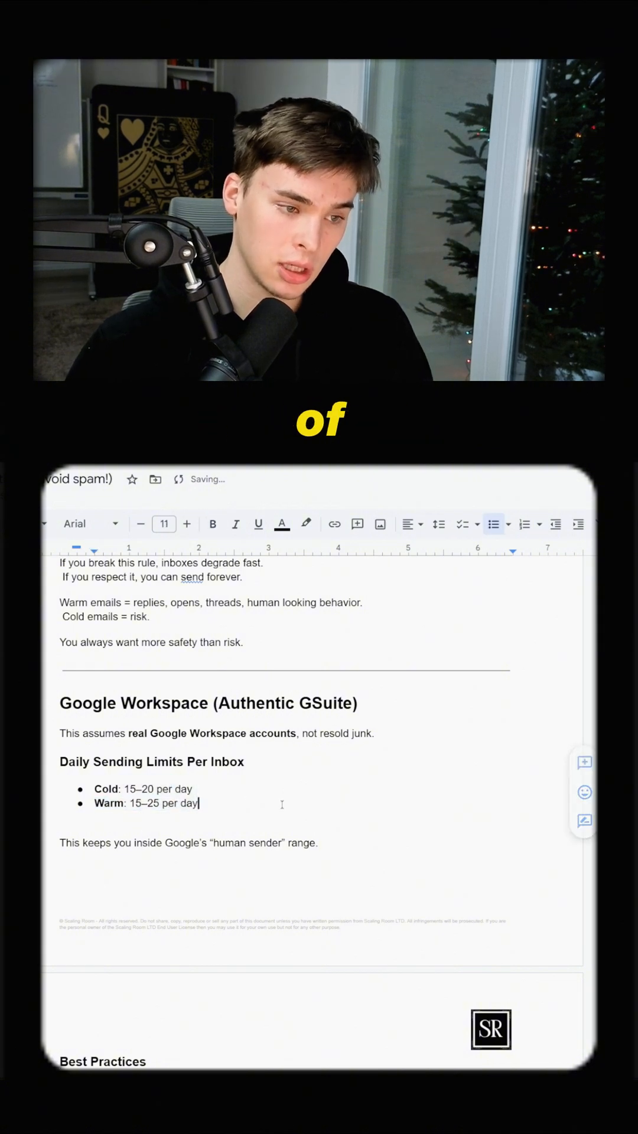
{"action": "scroll", "scroll_direction": "down", "scroll_amount": 3}
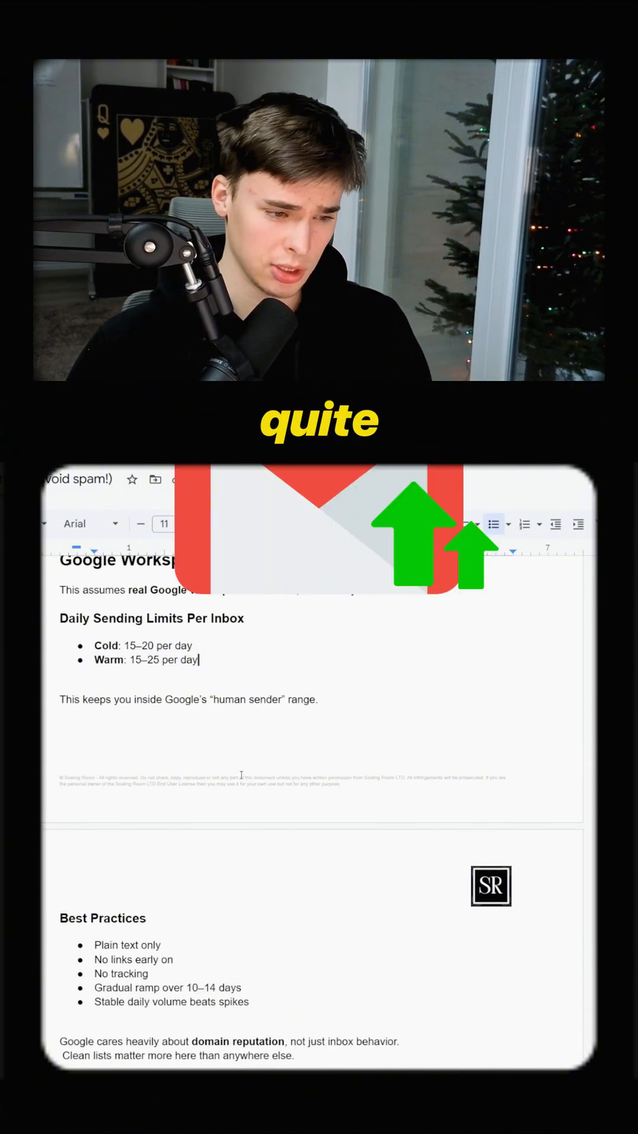
{"action": "scroll", "scroll_direction": "down", "scroll_amount": 3}
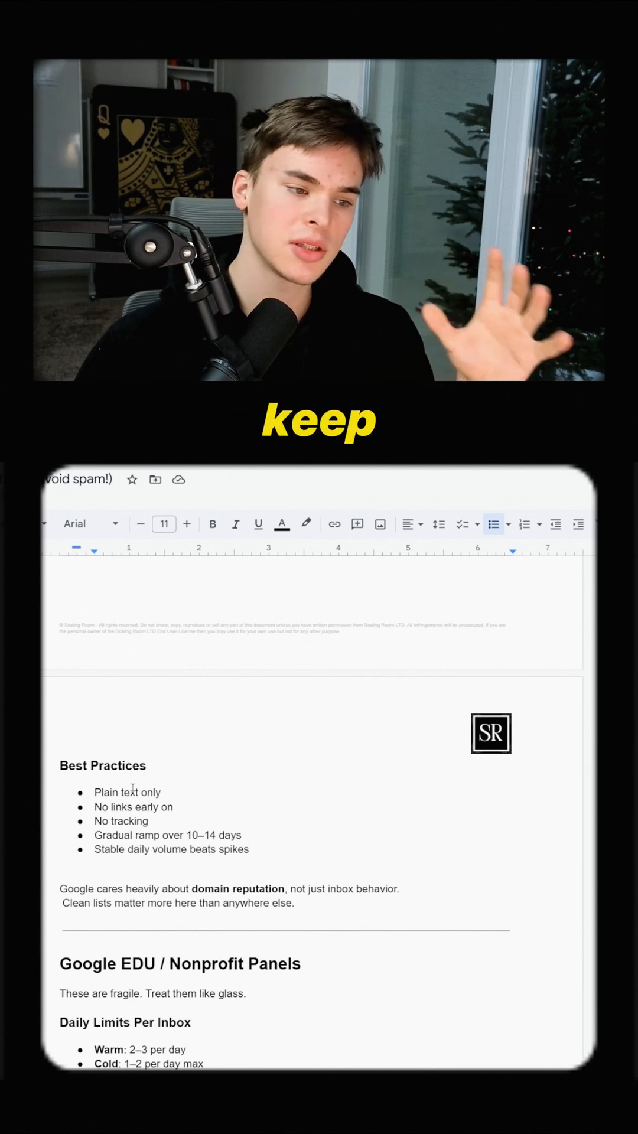